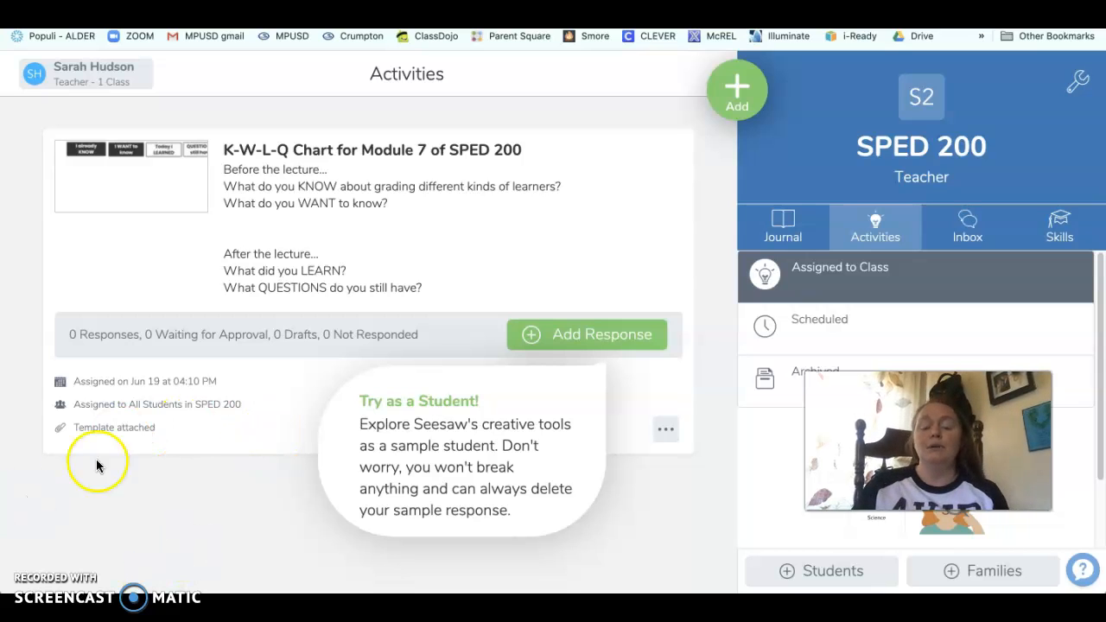
mouse_move(526, 484)
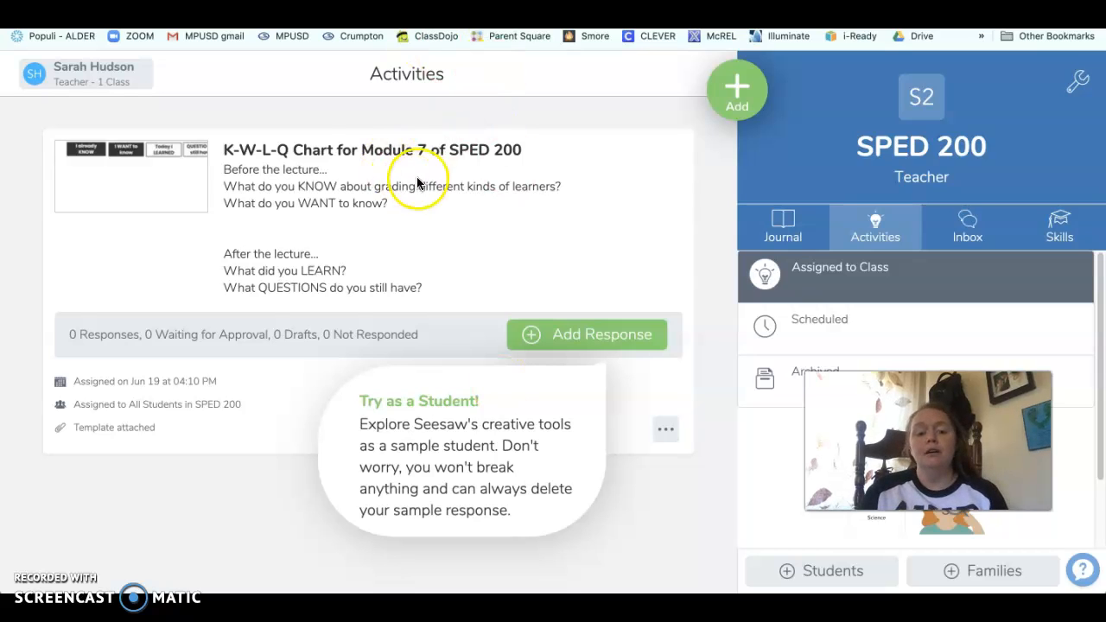
mouse_move(325, 169)
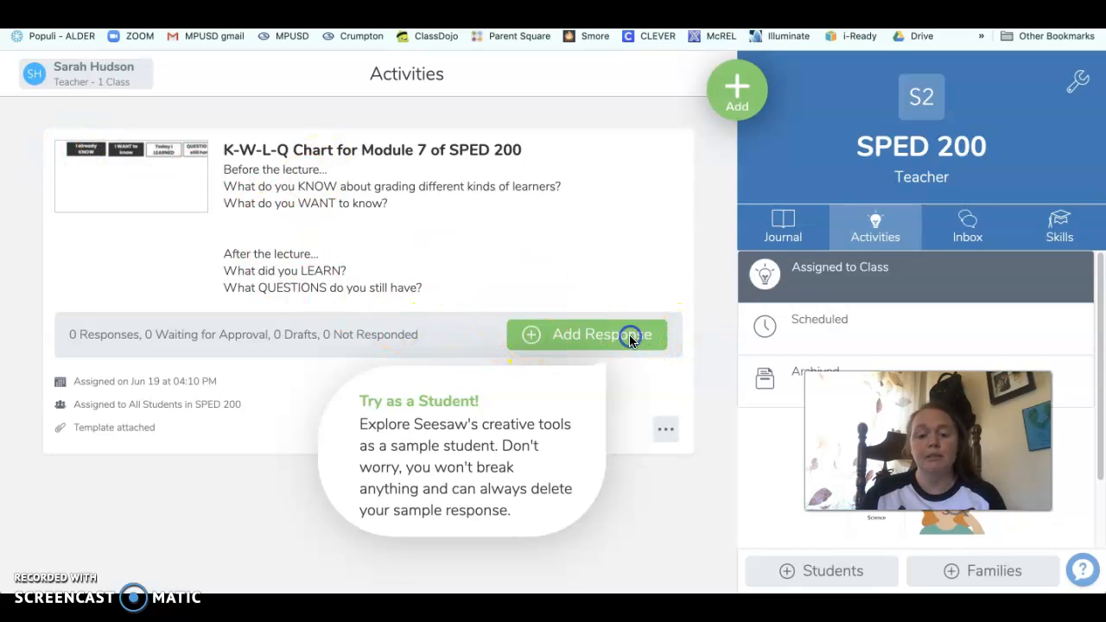
- Begin an Add Response to the K-W-L-Q Chart activity as Sample Student
click(601, 336)
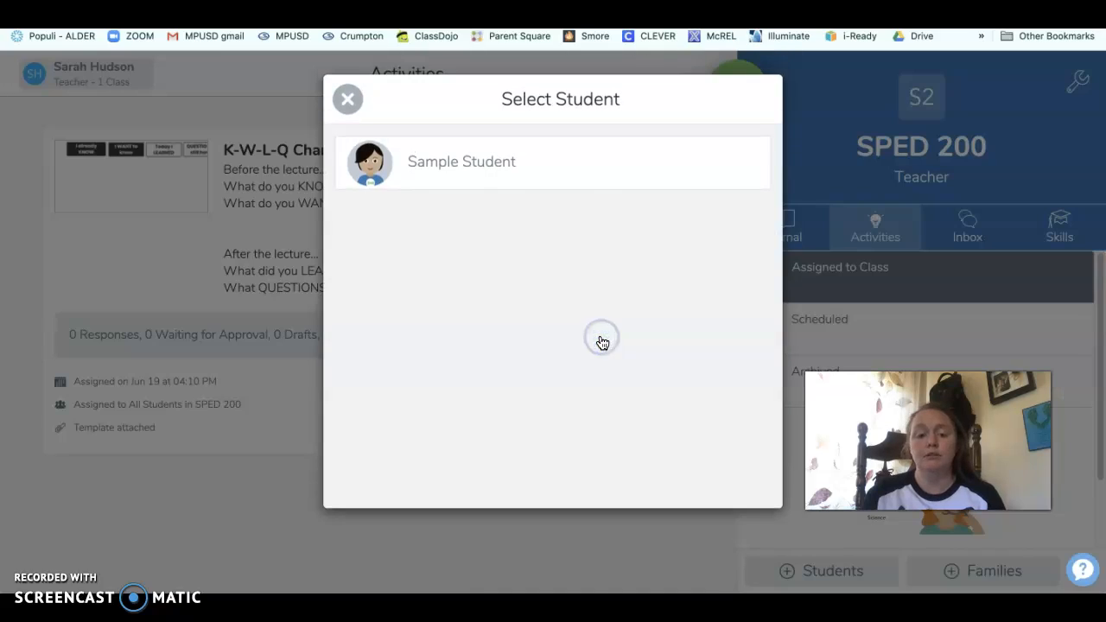
click(460, 162)
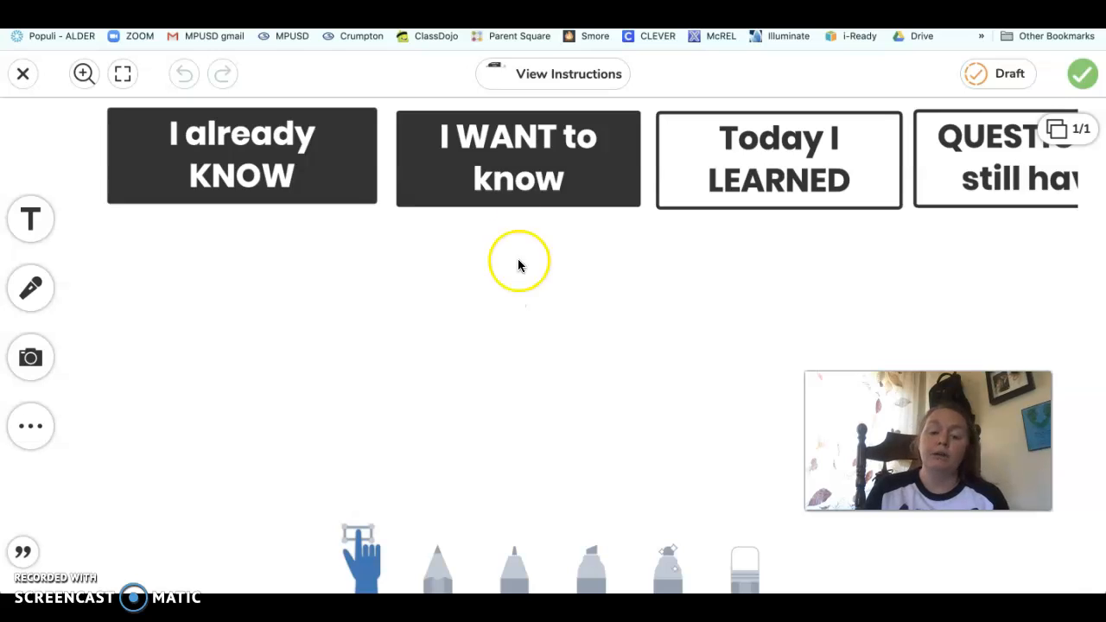
mouse_move(529, 332)
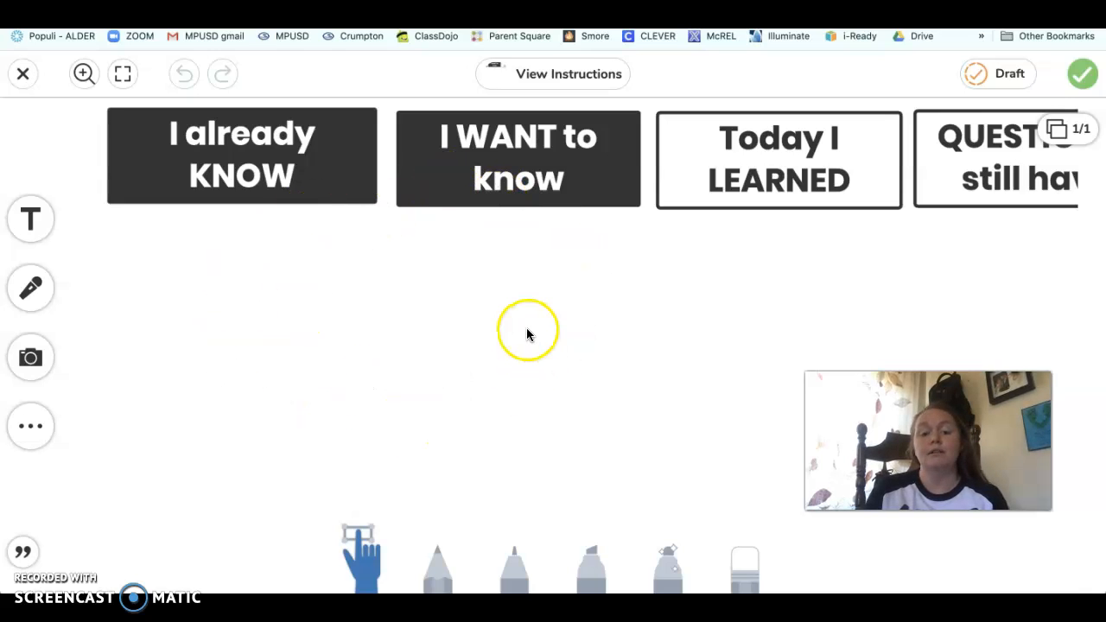
mouse_move(714, 308)
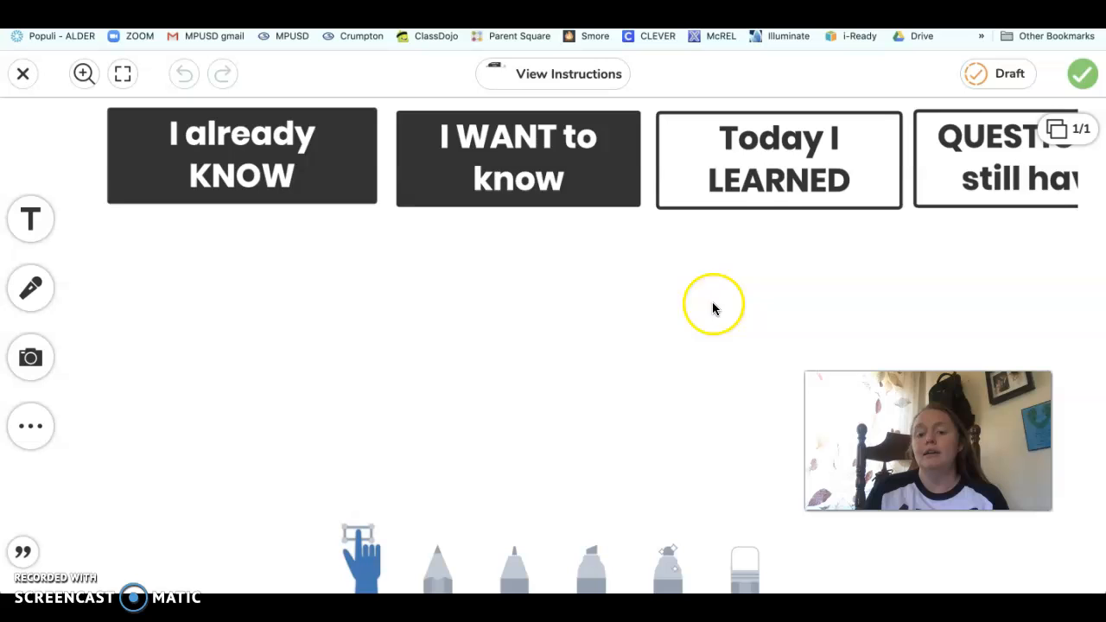
mouse_move(786, 234)
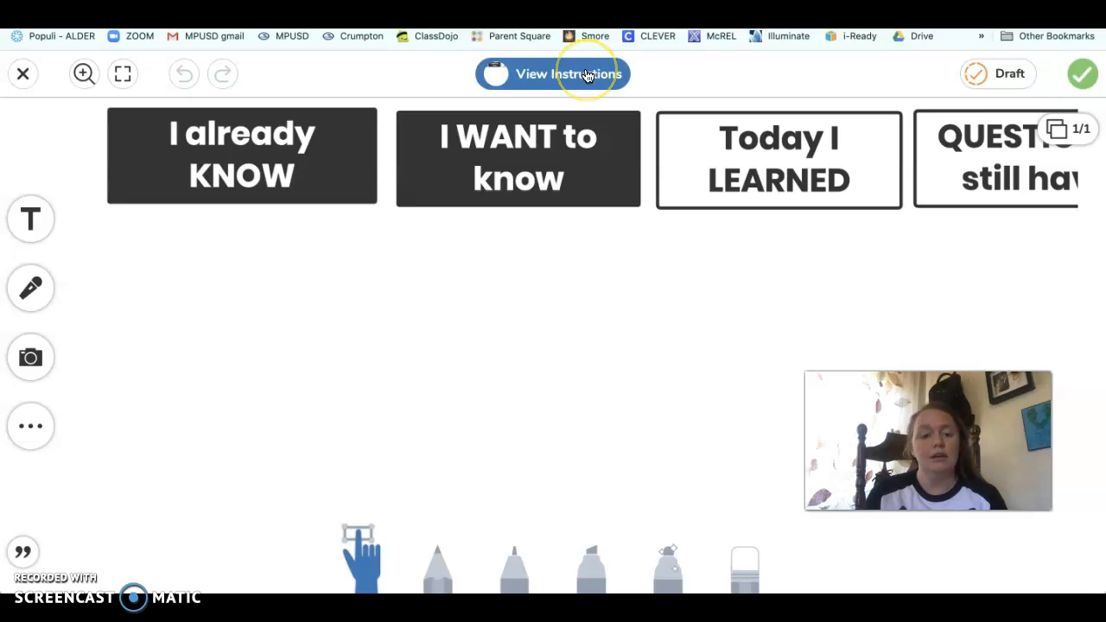
click(554, 73)
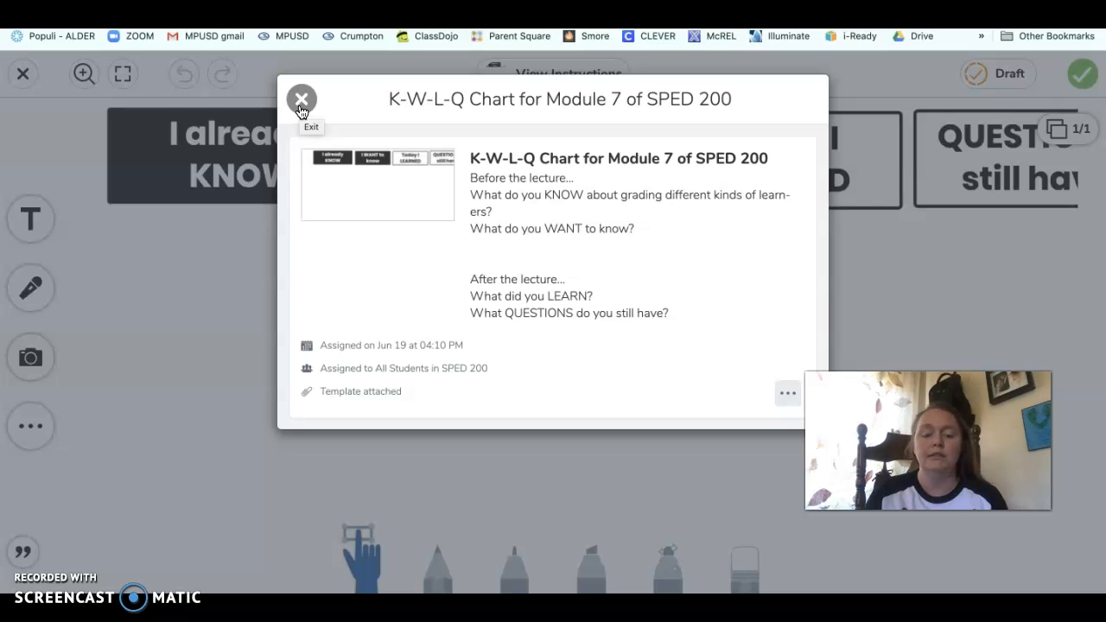
click(300, 98)
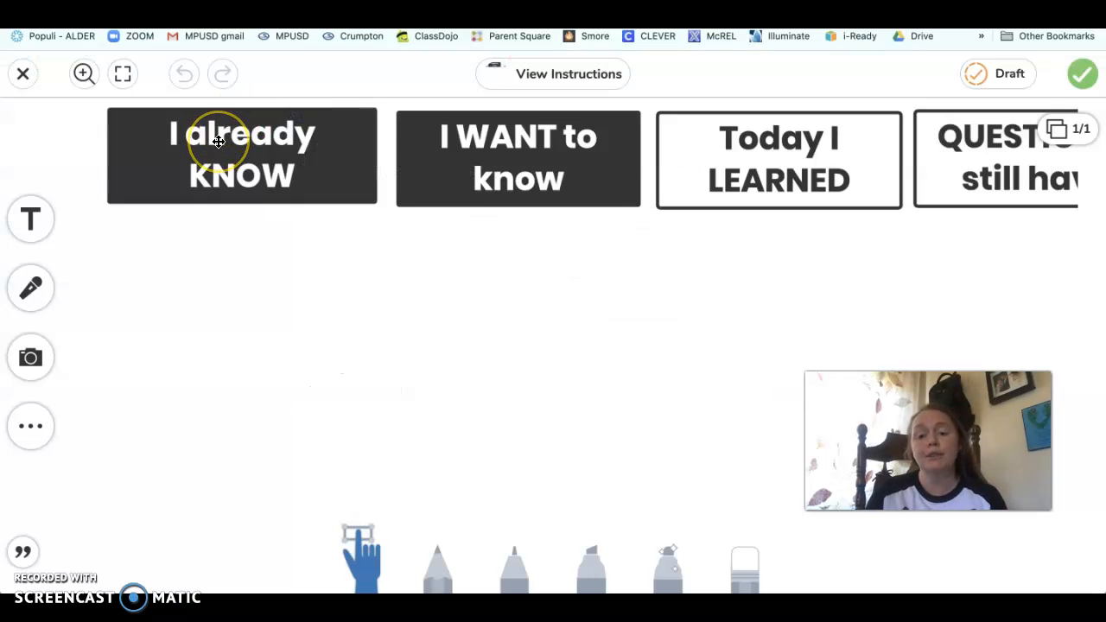
- Add a 'TEST DELETE' text label and place it under the I already KNOW column
click(31, 218)
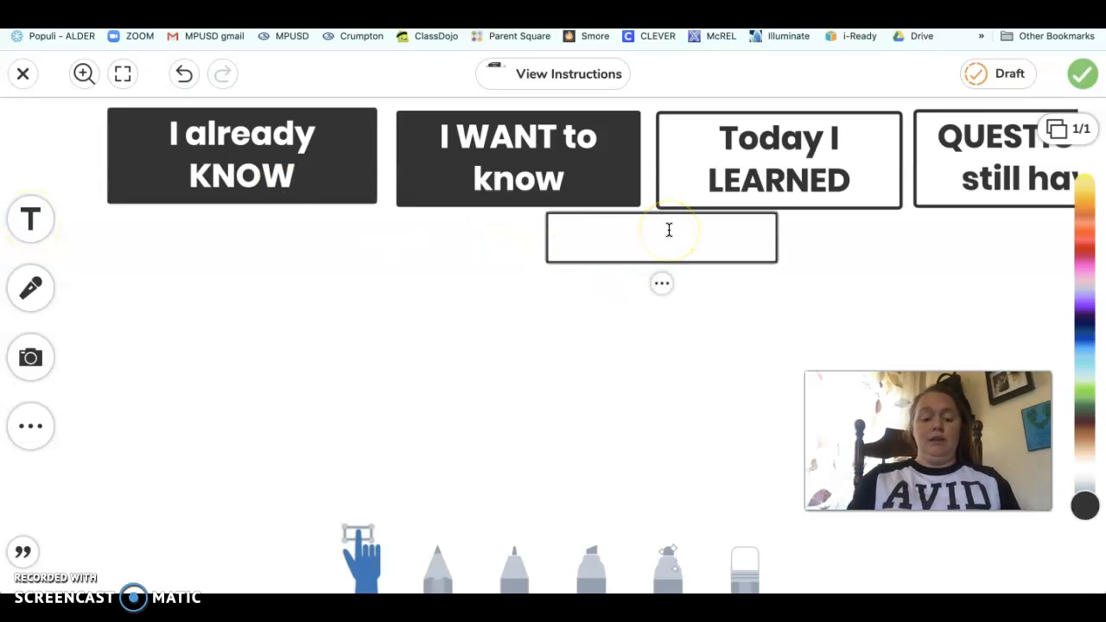
text(TEST DELE)
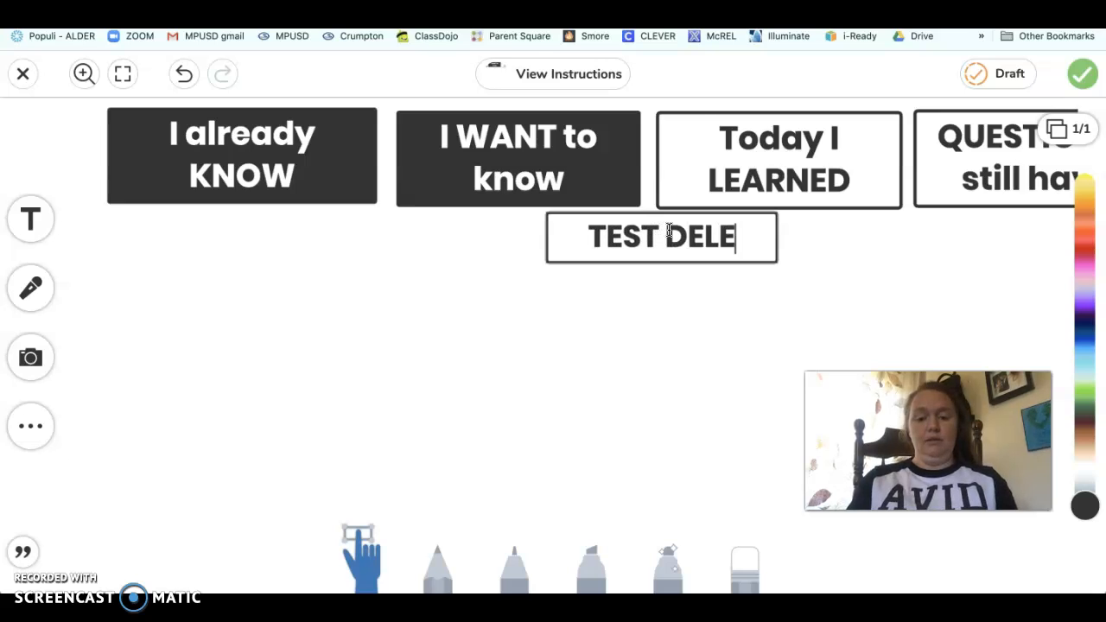
text(TE)
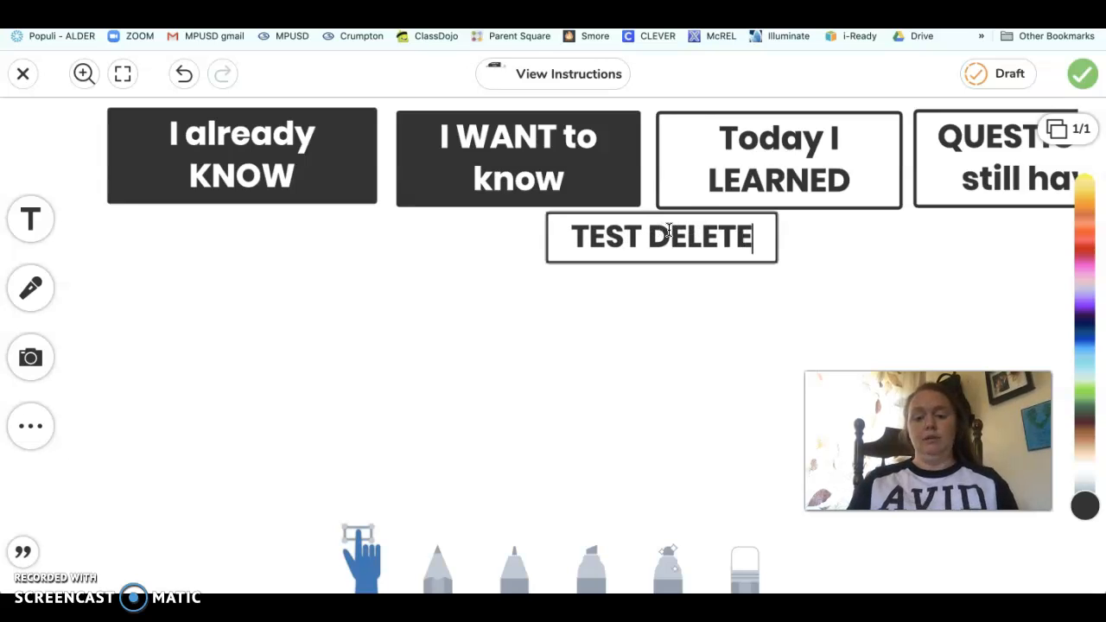
click(633, 246)
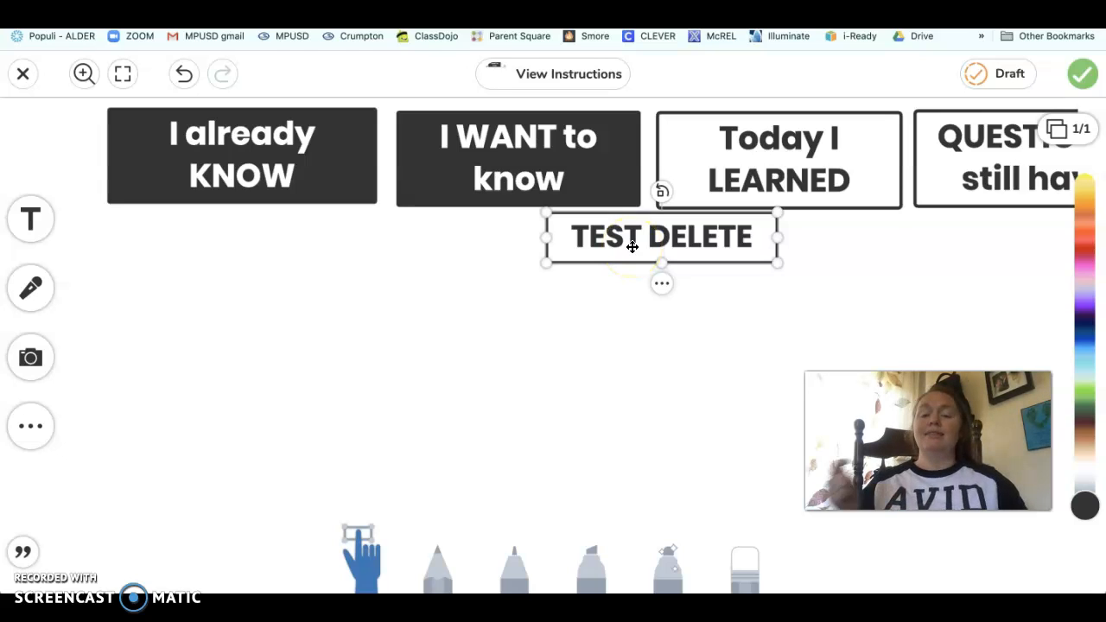
drag(659, 238, 308, 276)
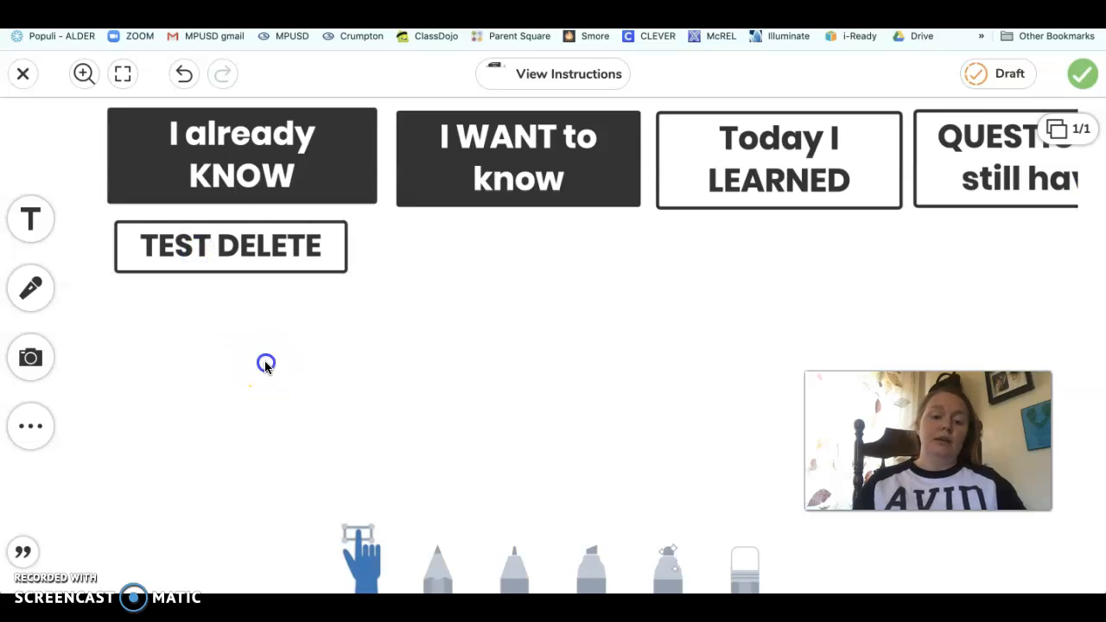
click(31, 287)
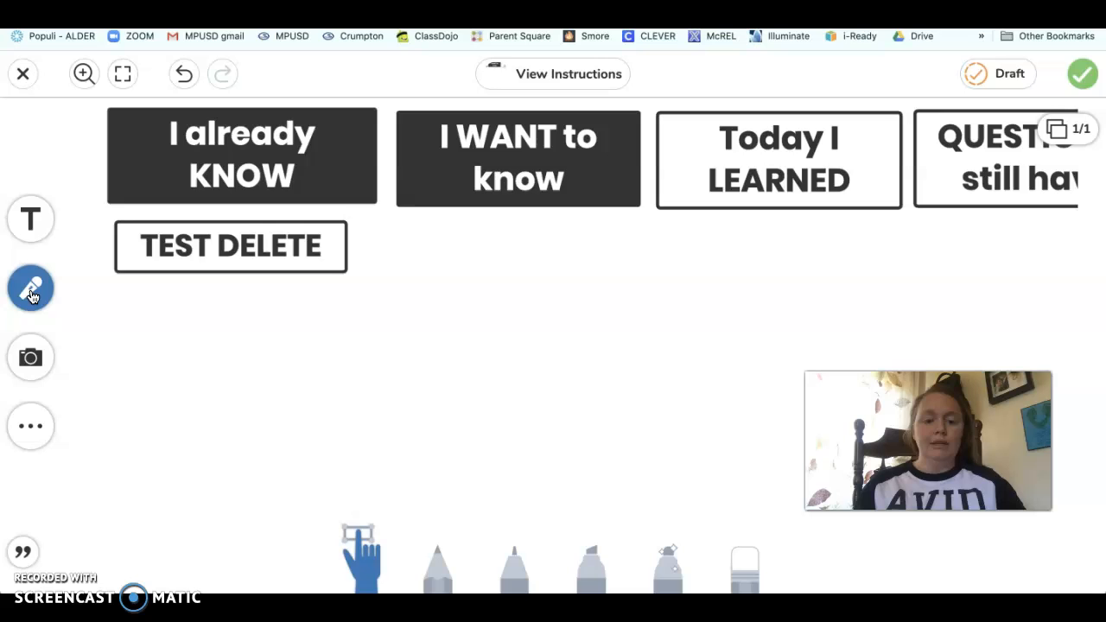
- Capture a voice narration with the microphone tool and attach it to the response
click(31, 287)
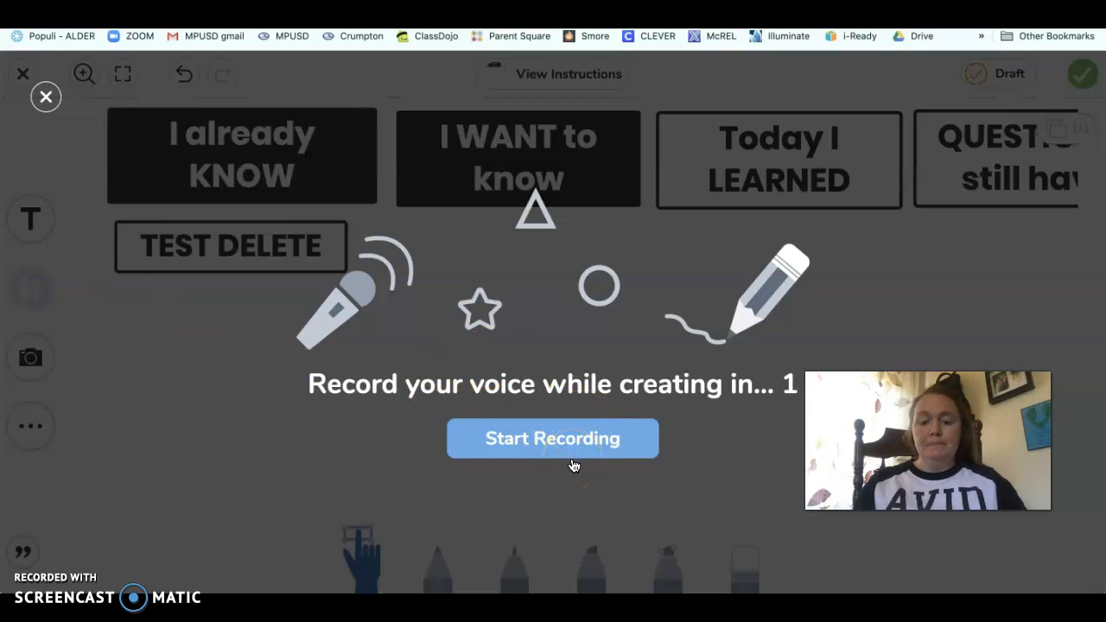
click(553, 439)
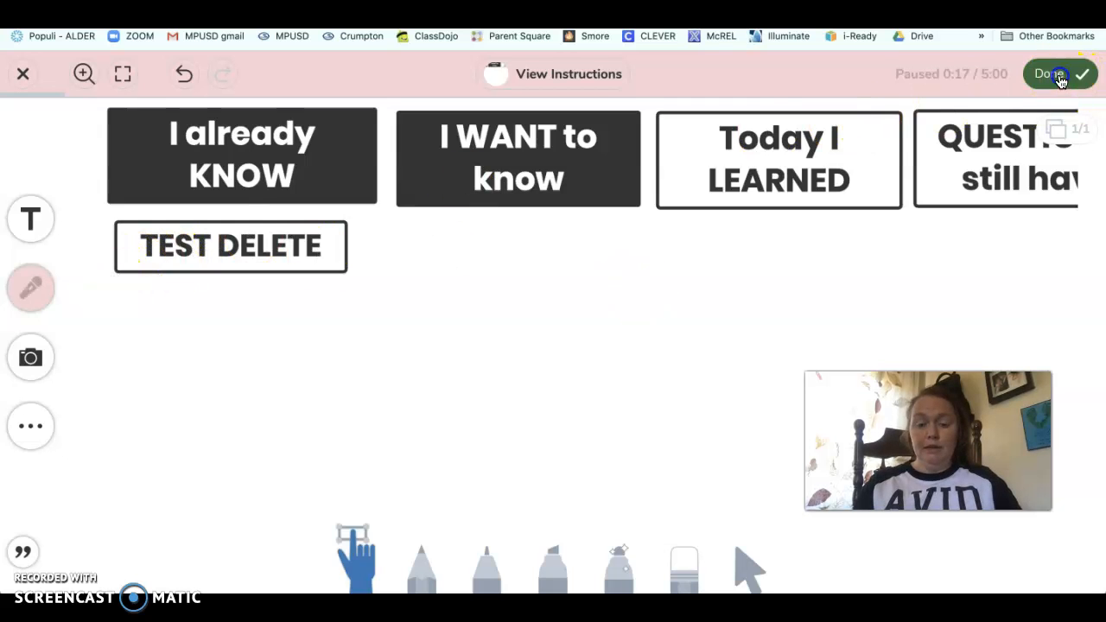
click(1047, 73)
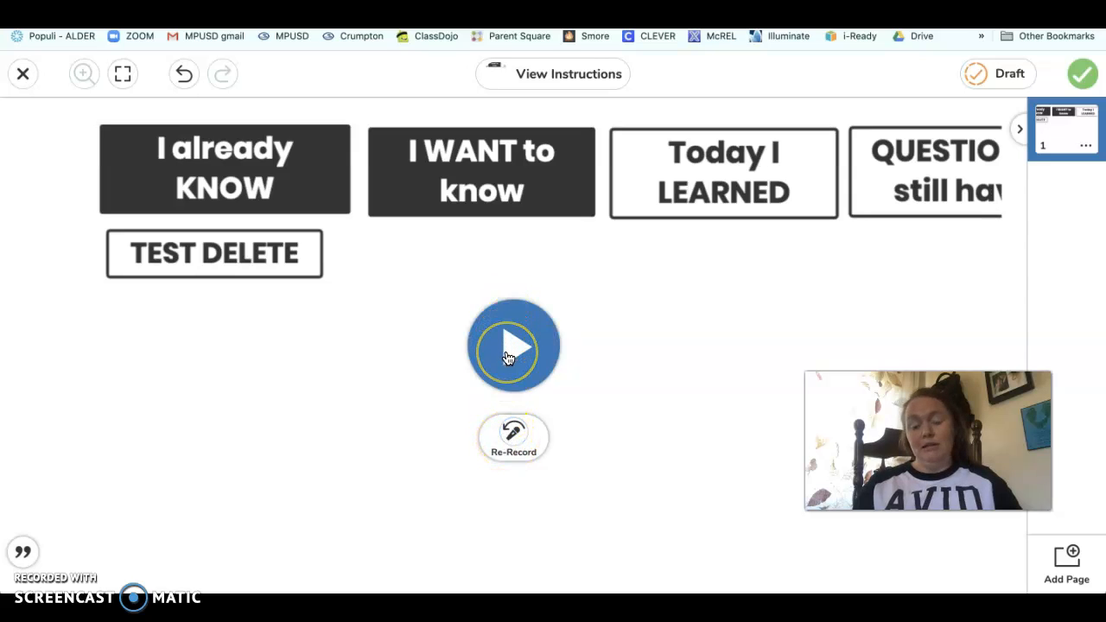
mouse_move(508, 358)
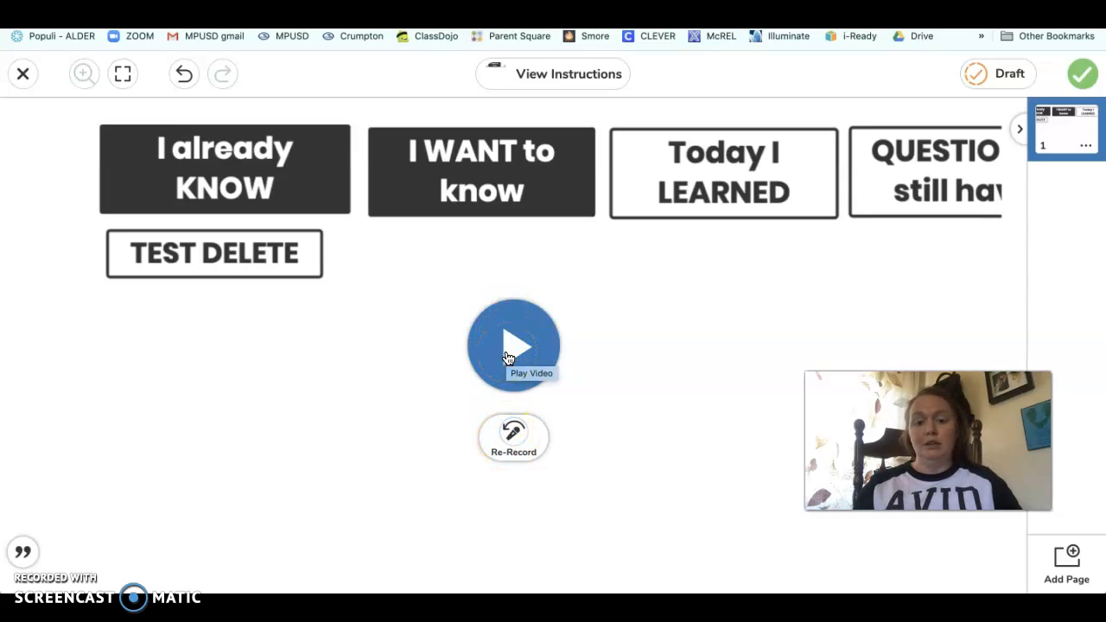
- Preview the voice recording, then post the response to the SPED 200 class journal
click(513, 346)
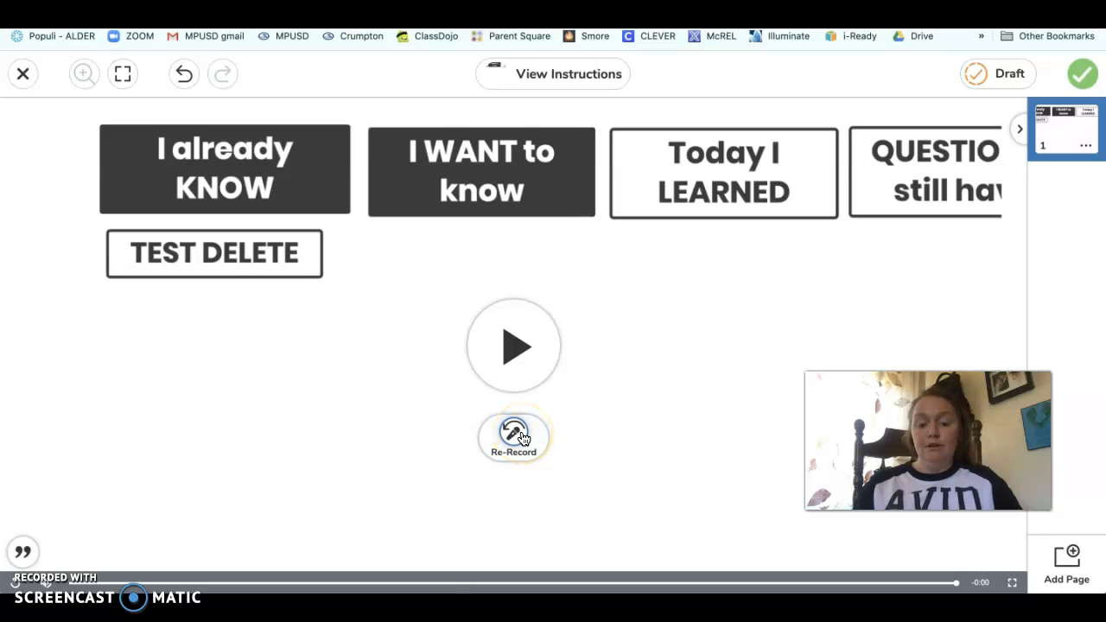
mouse_move(1049, 191)
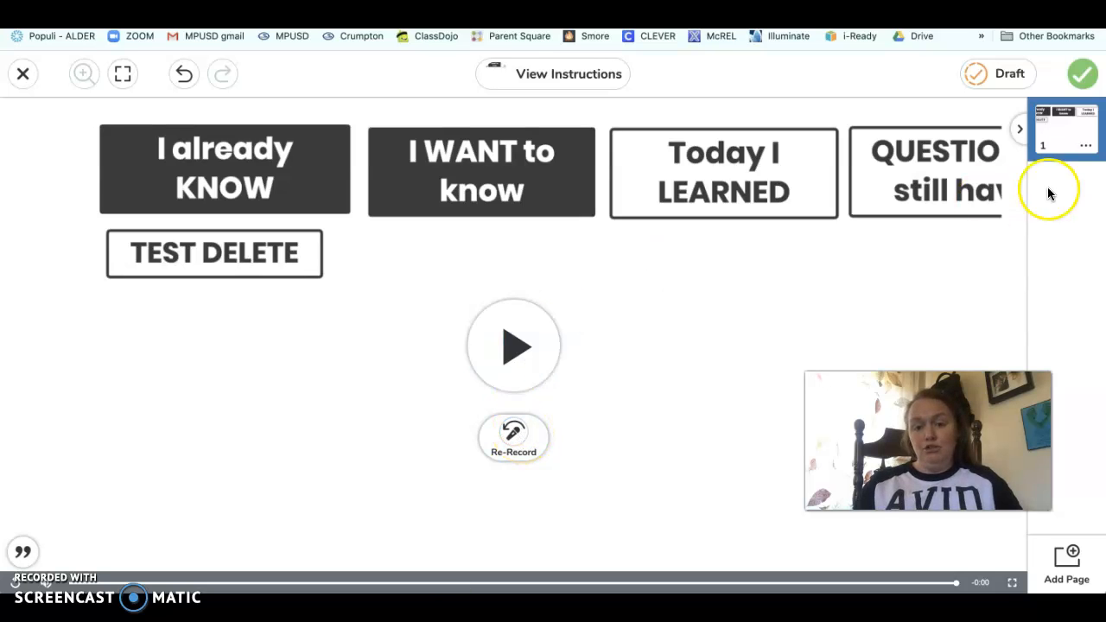
click(1087, 72)
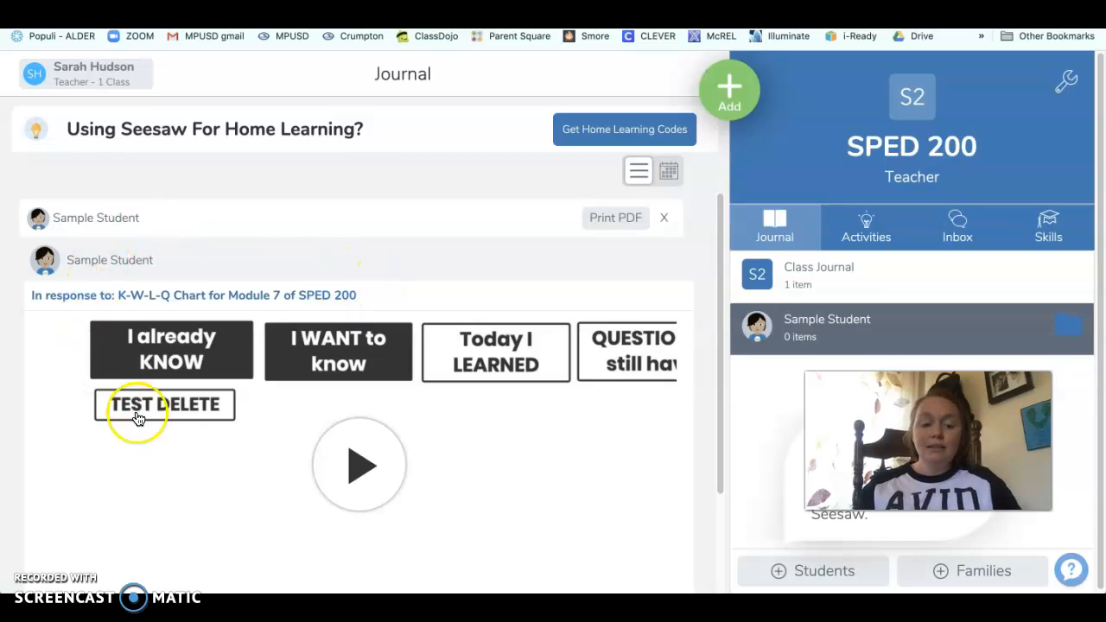
mouse_move(212, 463)
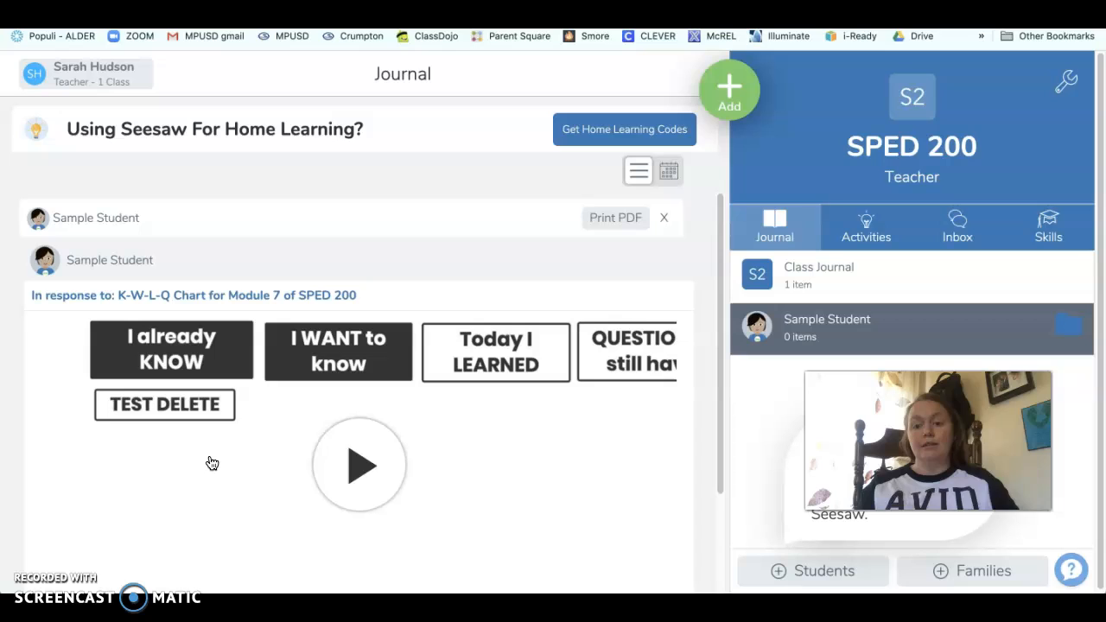
click(360, 464)
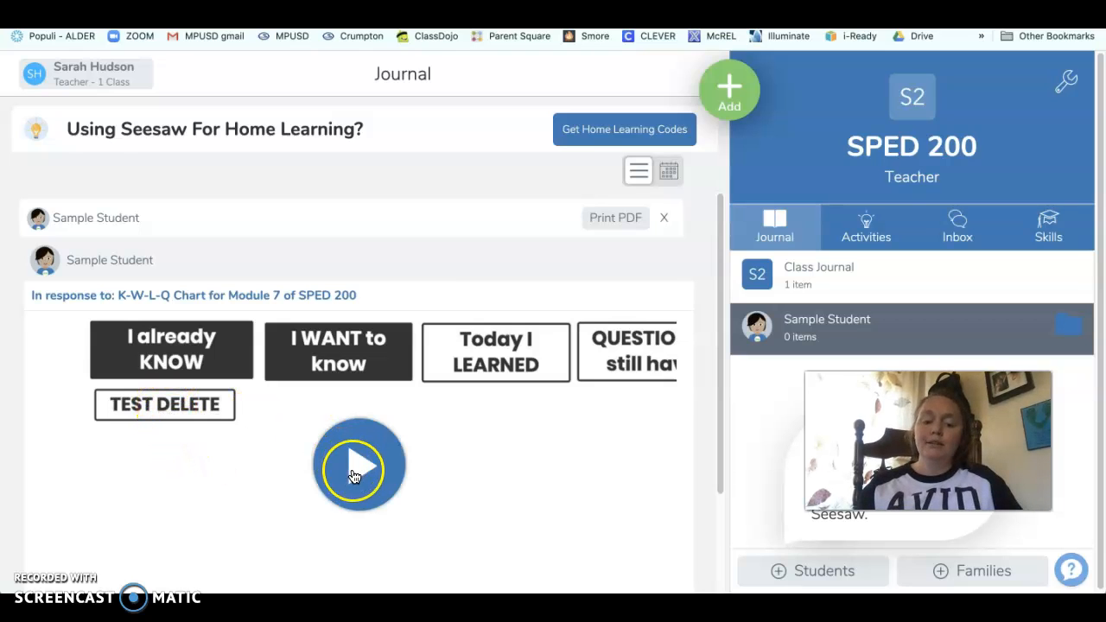
click(351, 468)
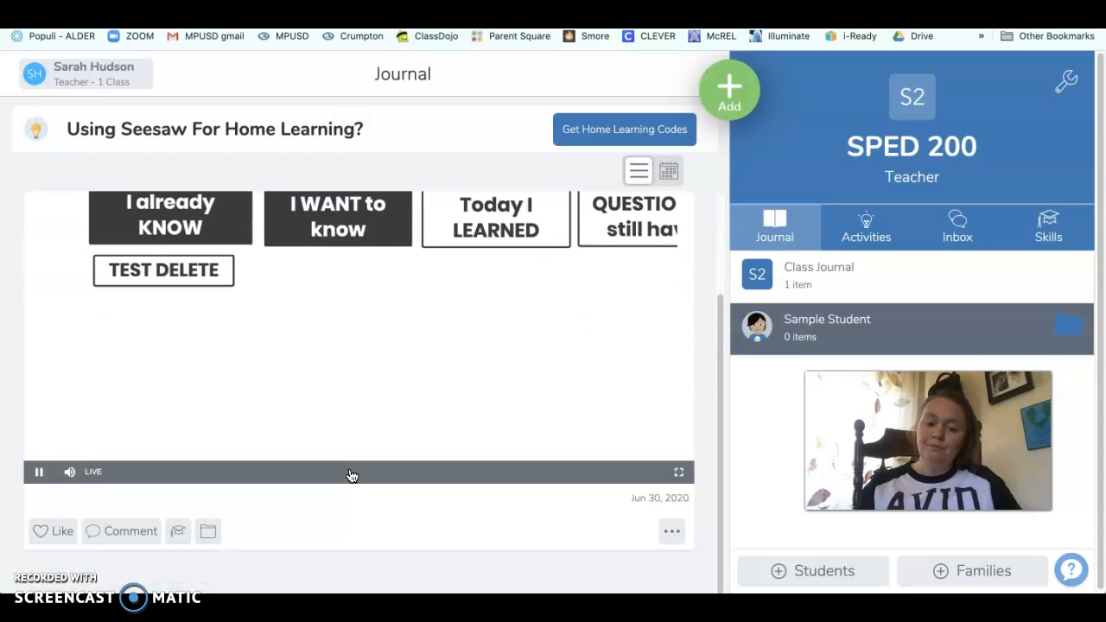
click(38, 473)
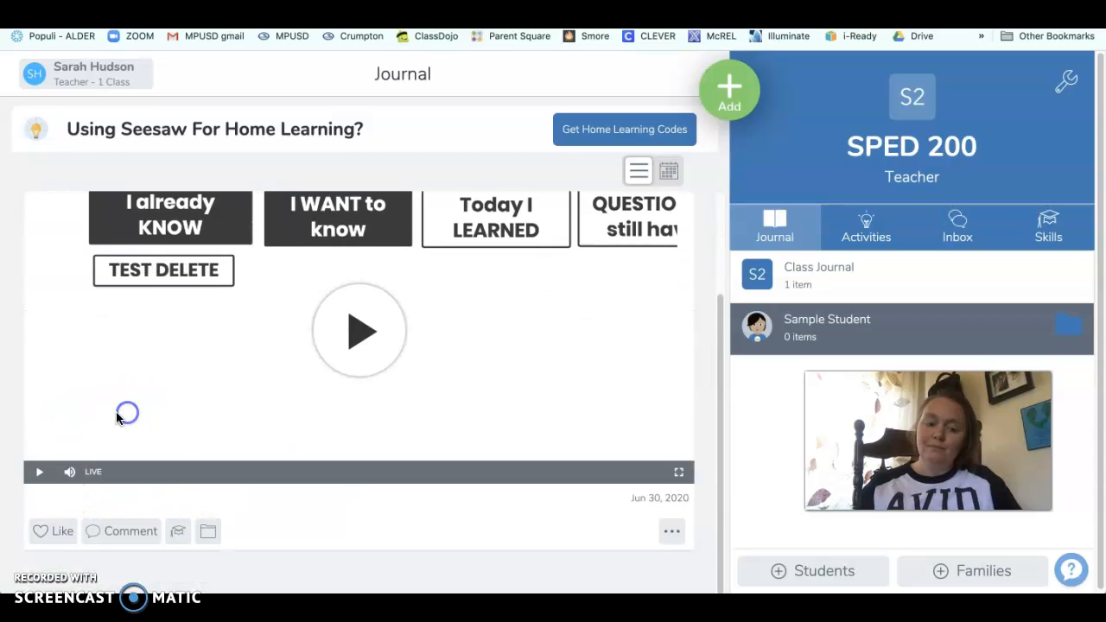
mouse_move(38, 474)
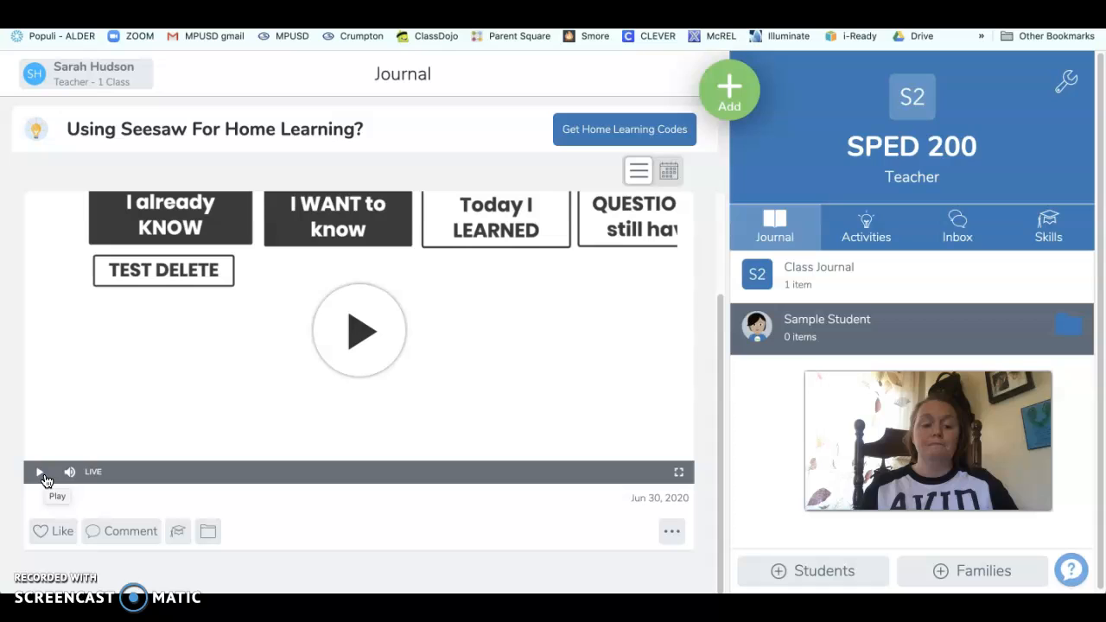
mouse_move(52, 580)
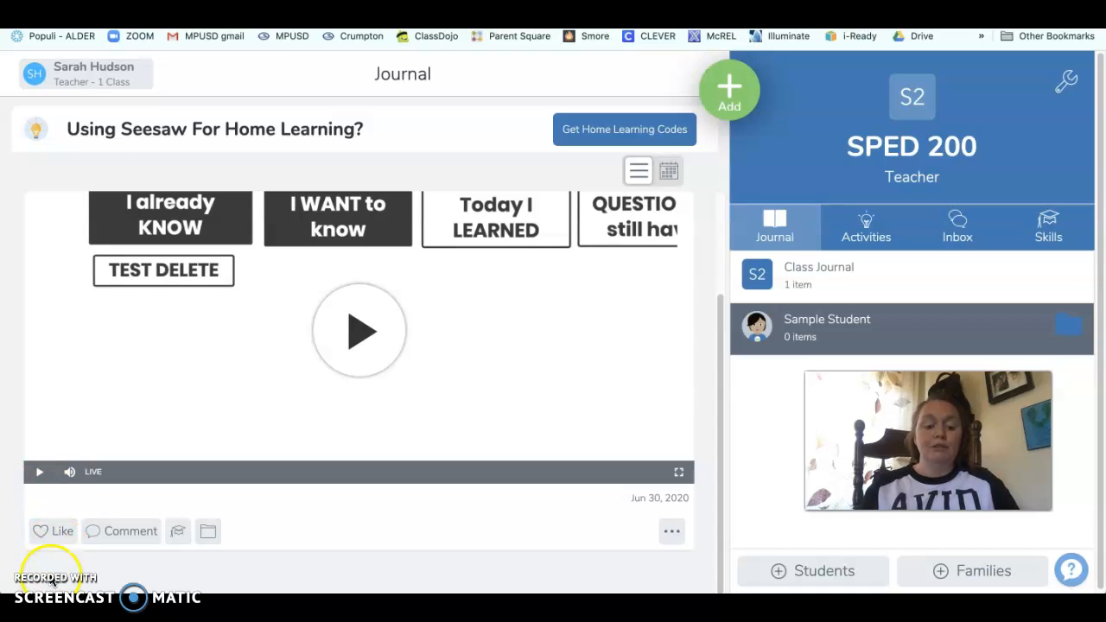